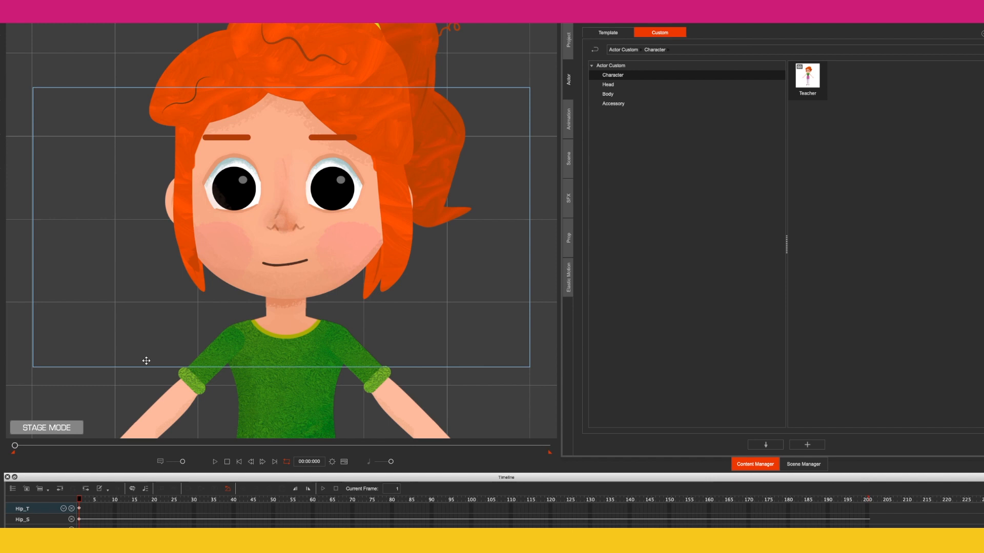
mouse_move(131, 451)
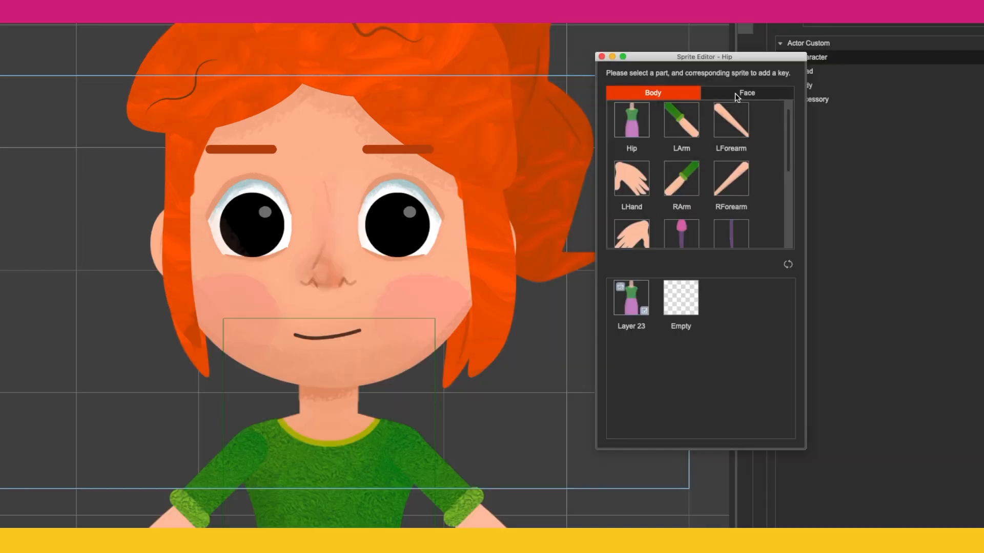
Step: Set Left Eye and Right Eye to the EyeHalfClosed sprite at frame 10
left_click(746, 92)
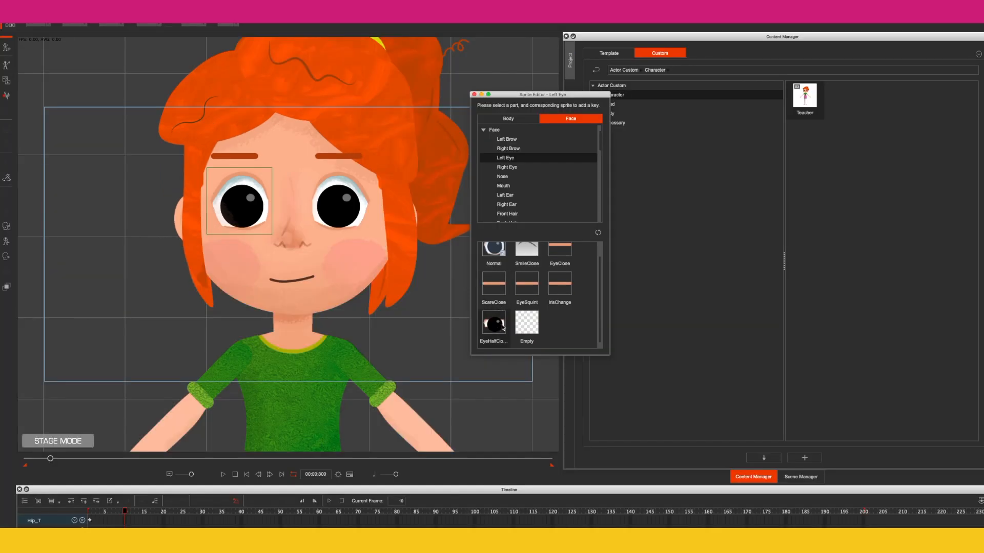
mouse_move(494, 323)
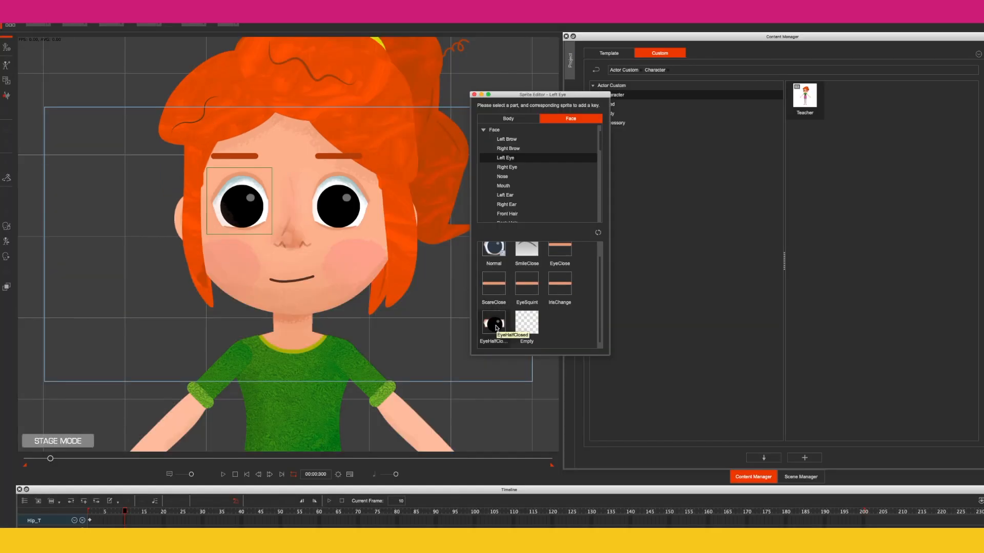
left_click(493, 322)
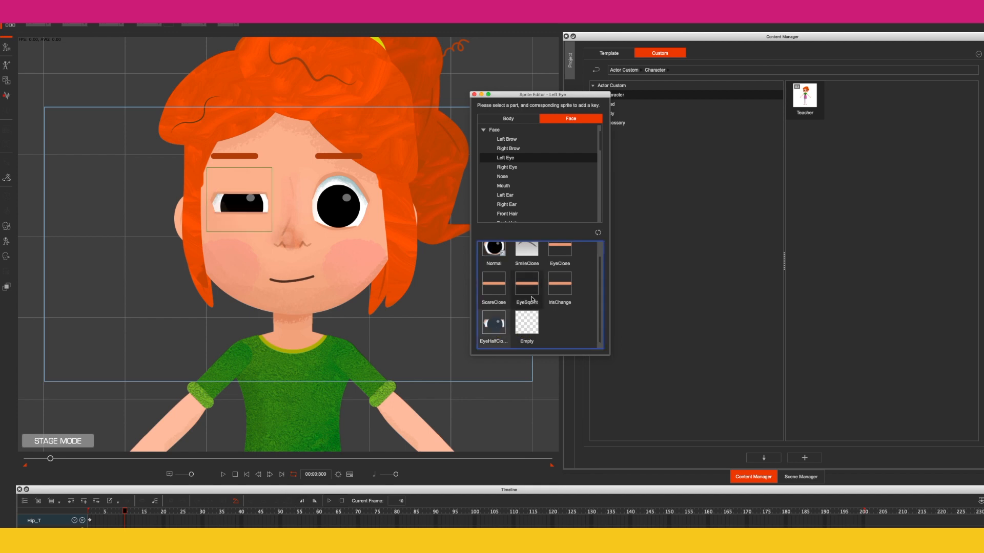
left_click(507, 167)
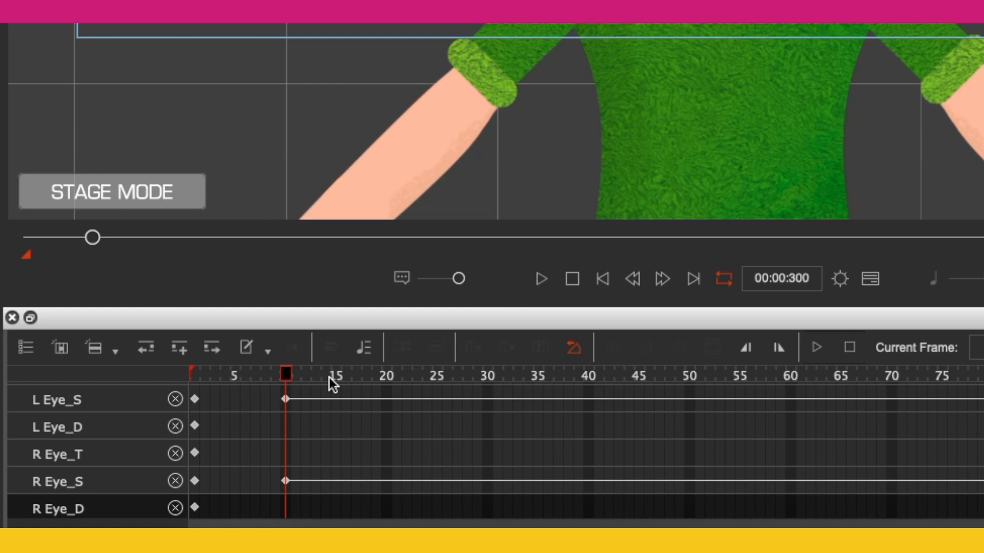
Step: Key both eyes EyeClose at frame 13, EyeHalfClosed at 23 and Normal at 26
left_click(292, 384)
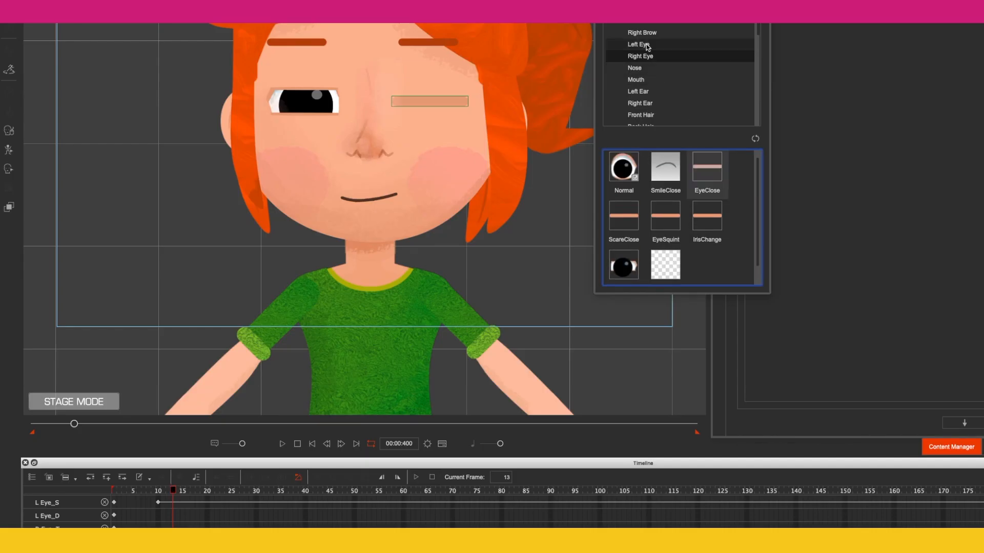
left_click(707, 166)
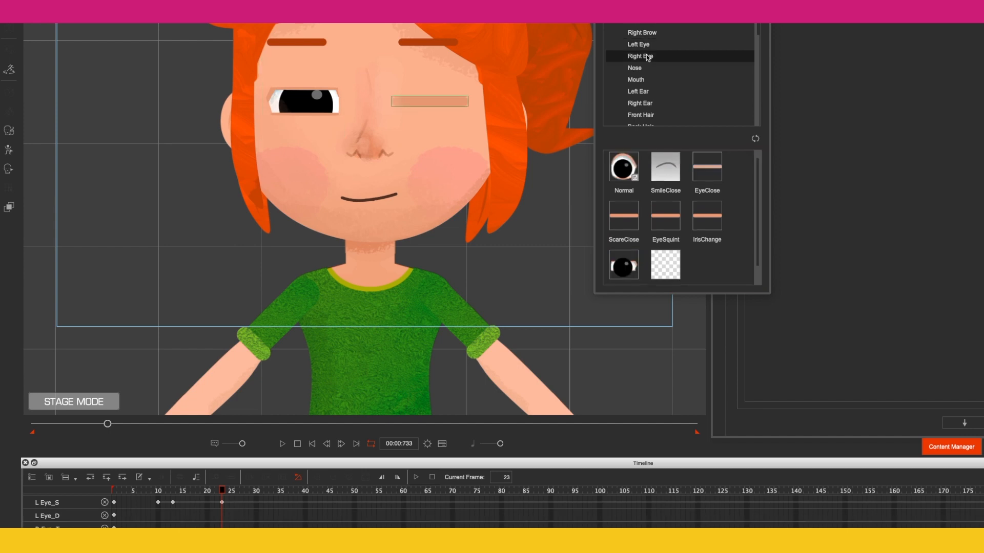
left_click(623, 166)
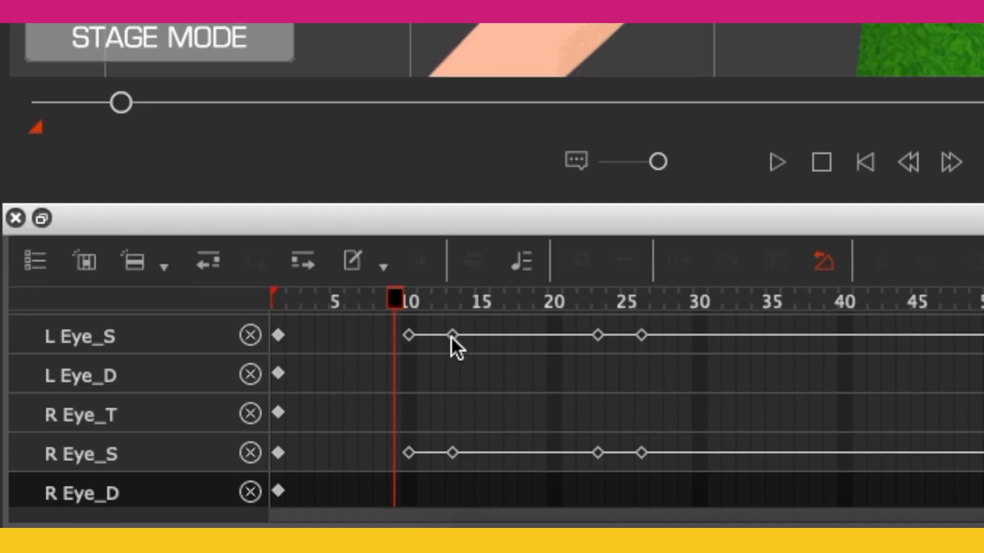
mouse_move(153, 506)
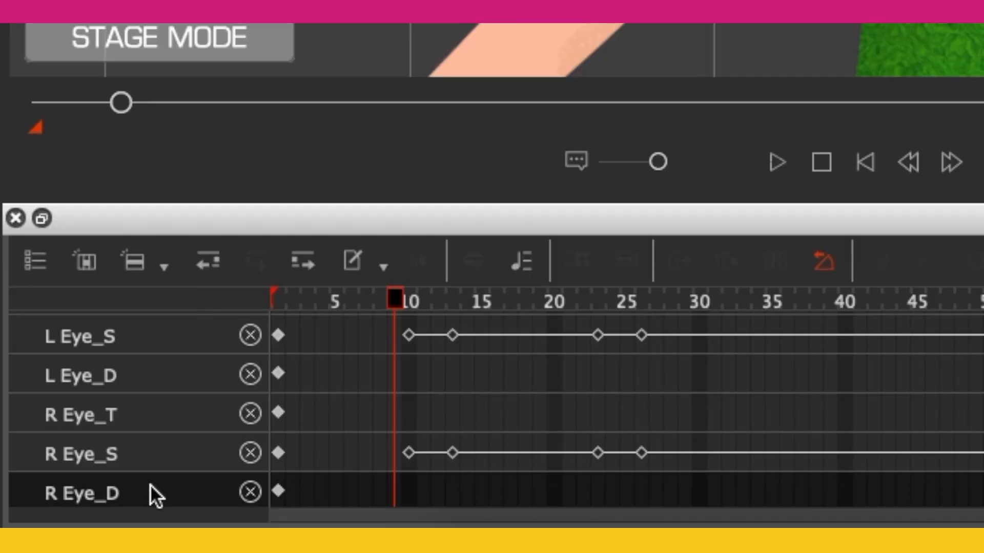
Step: Copy both eyes' blink keys and paste them at frame 90 and near frame 156
right_click(405, 335)
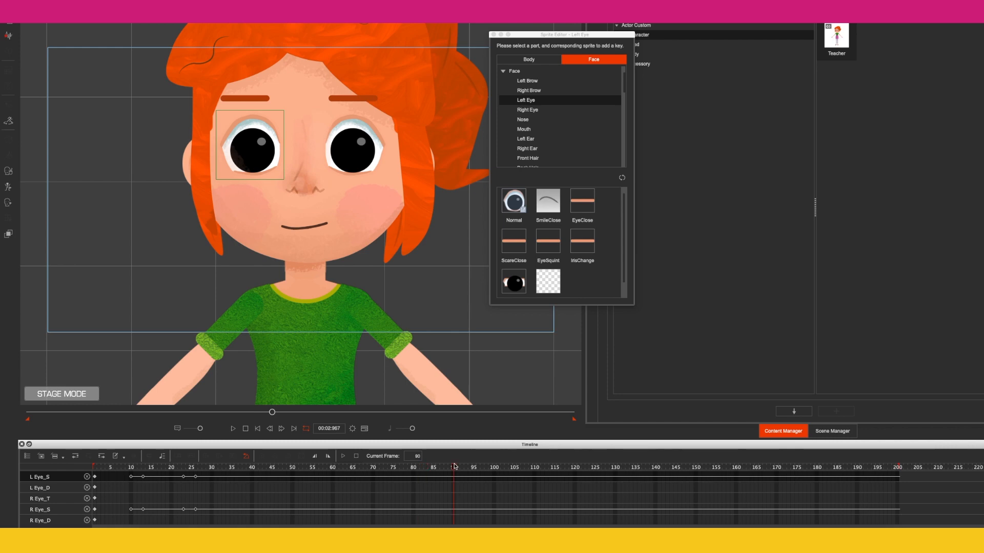
right_click(455, 466)
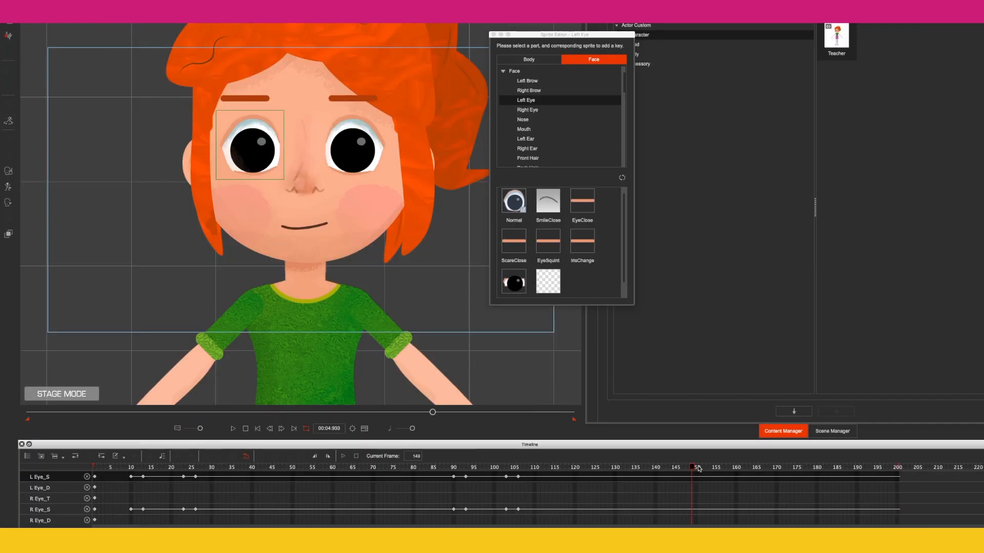
right_click(723, 475)
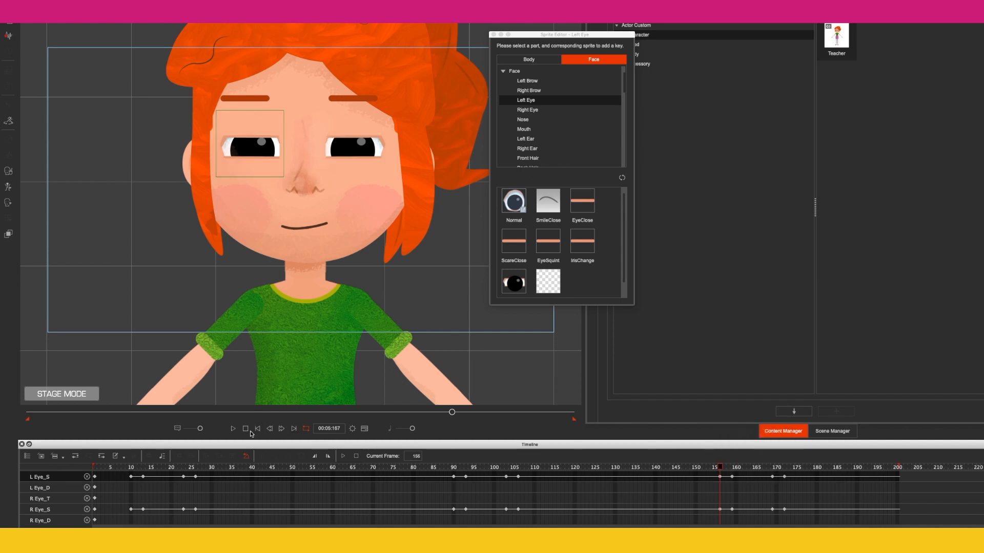
Step: Return to the first frame, play the repeated blinks through, then stop playback
left_click(232, 429)
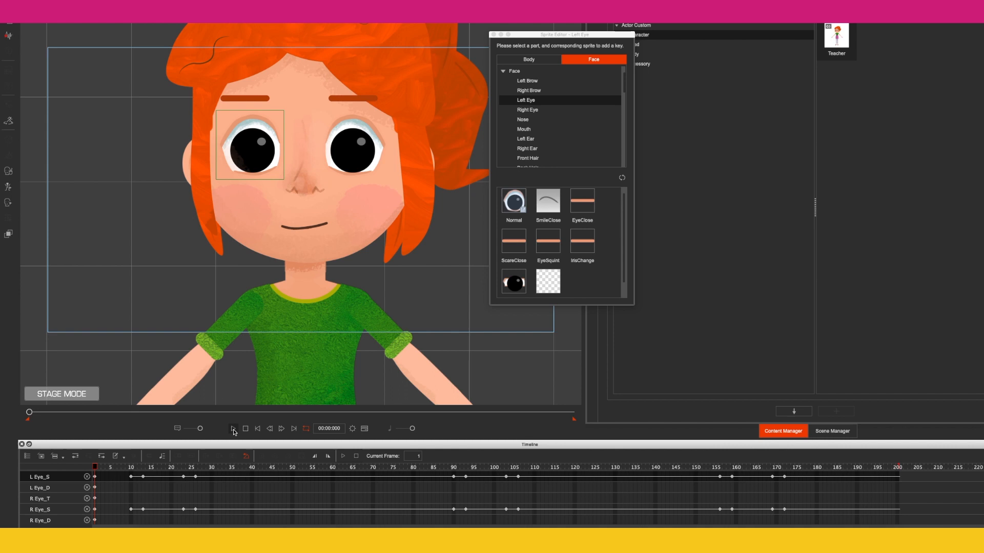
left_click(234, 428)
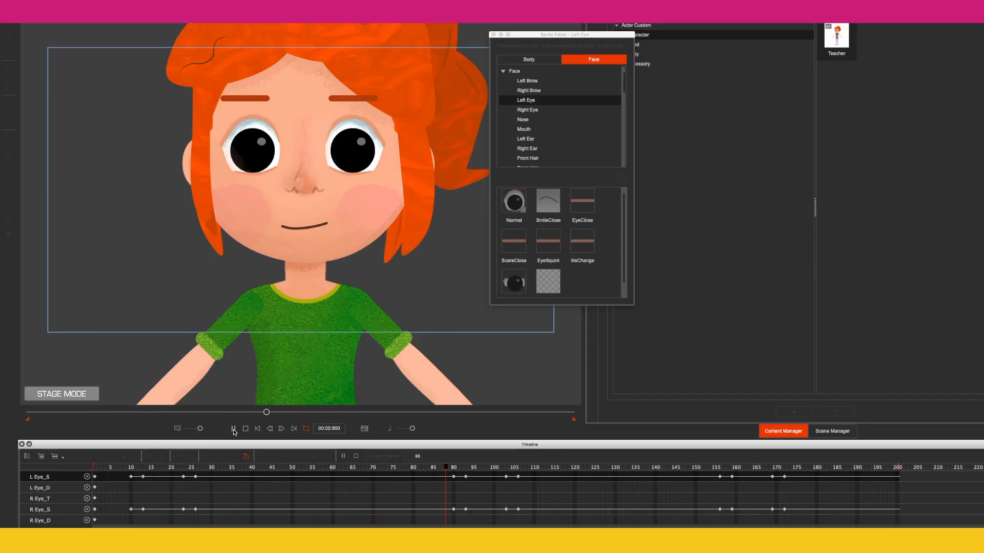
left_click(233, 428)
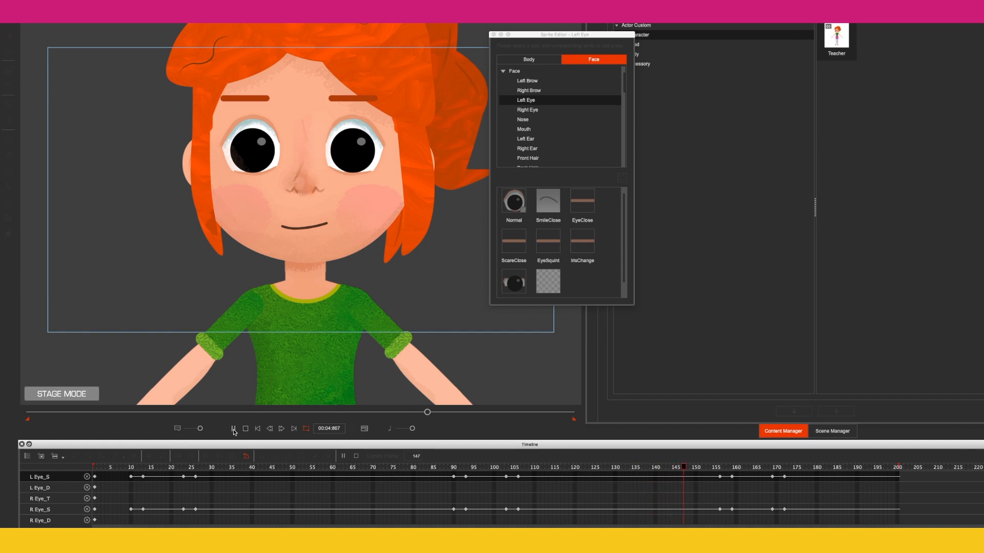